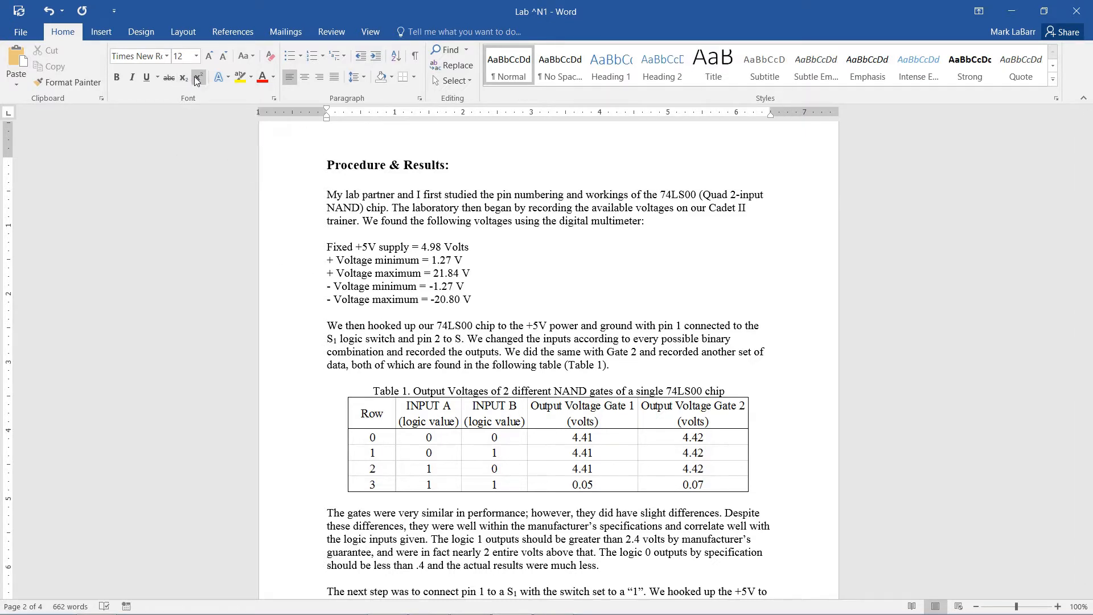
{"action": "mouse_move", "coordinate": [199, 77]}
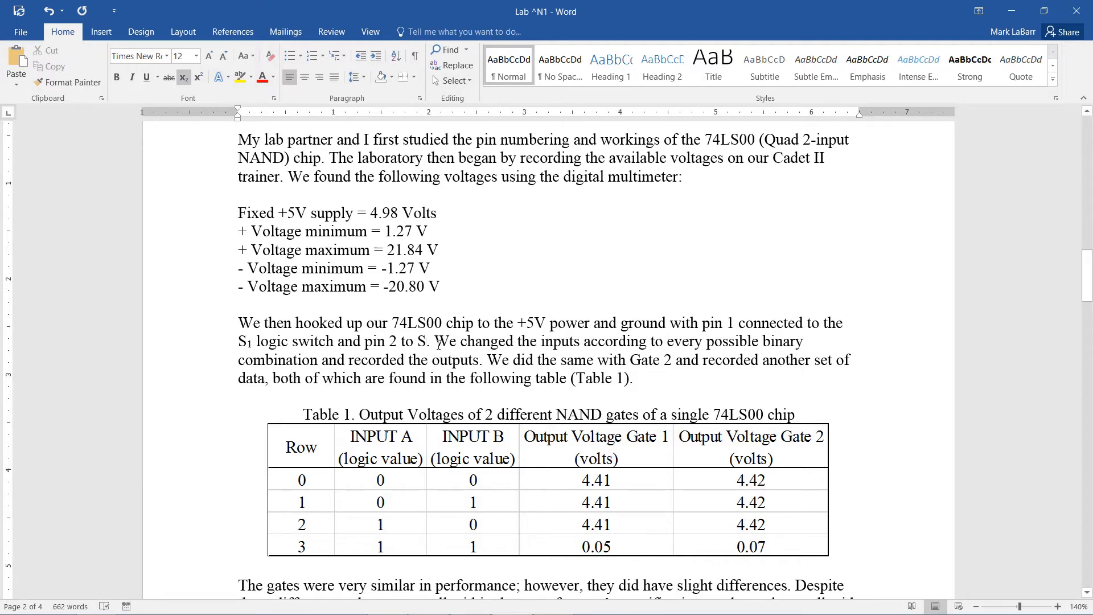
{"action": "mouse_move", "coordinate": [183, 76]}
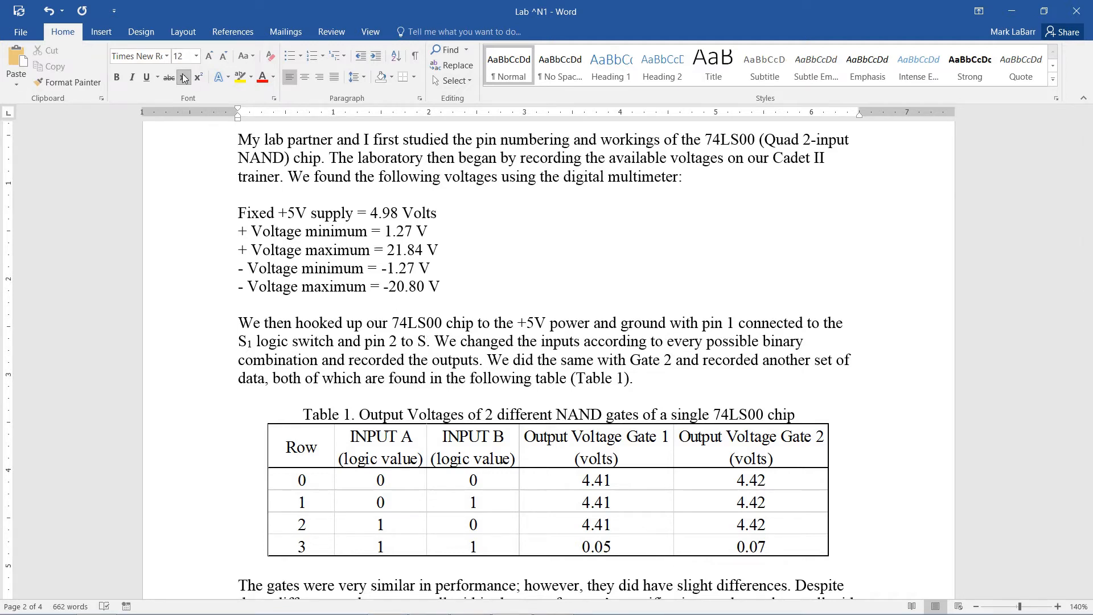
{"action": "mouse_move", "coordinate": [182, 76]}
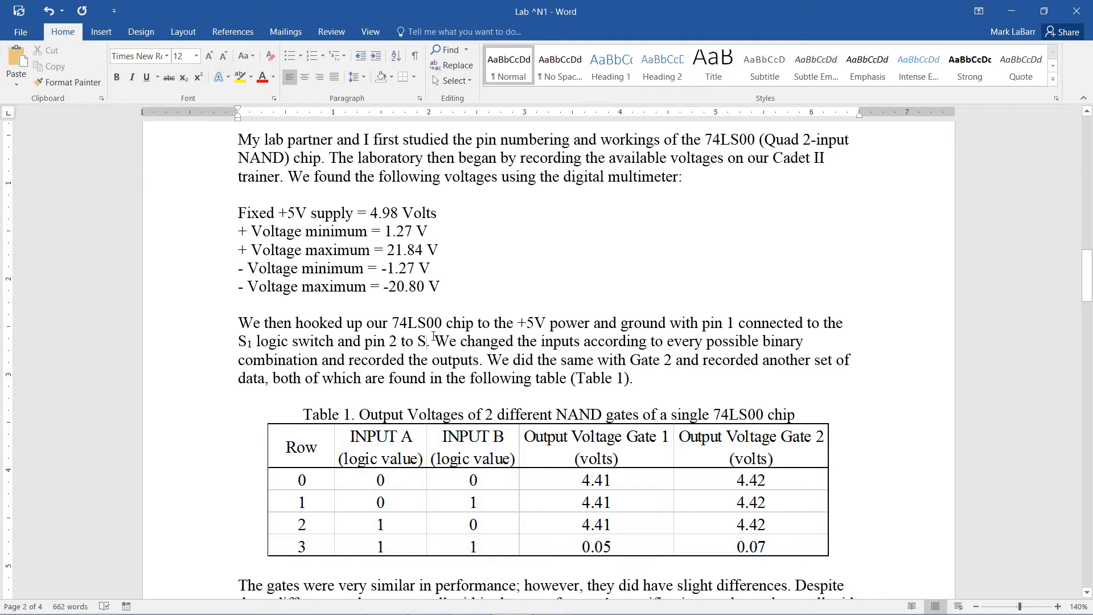
{"action": "mouse_move", "coordinate": [199, 77]}
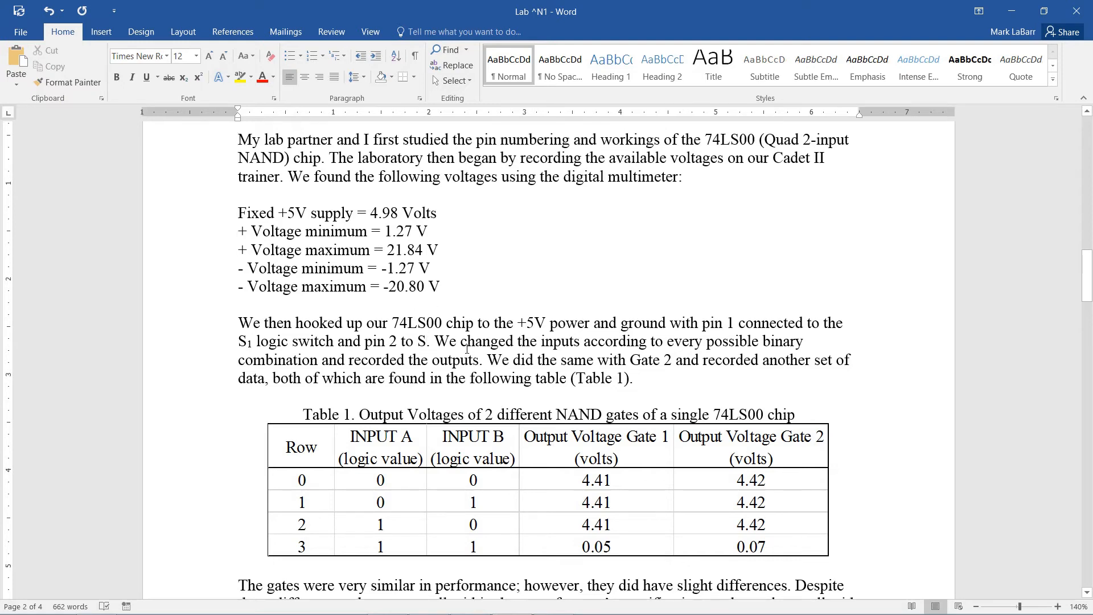
- Place the cursor after pin 2's S for the subscript 2, then select the +5V text
{"action": "left_click", "coordinate": [183, 77]}
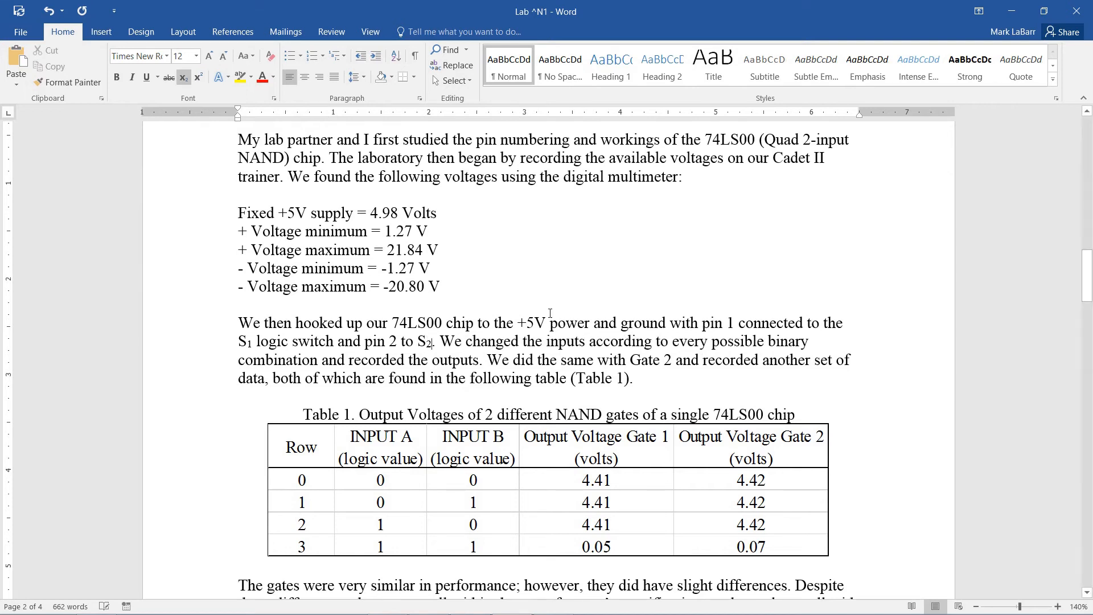
{"action": "double_click", "coordinate": [540, 323]}
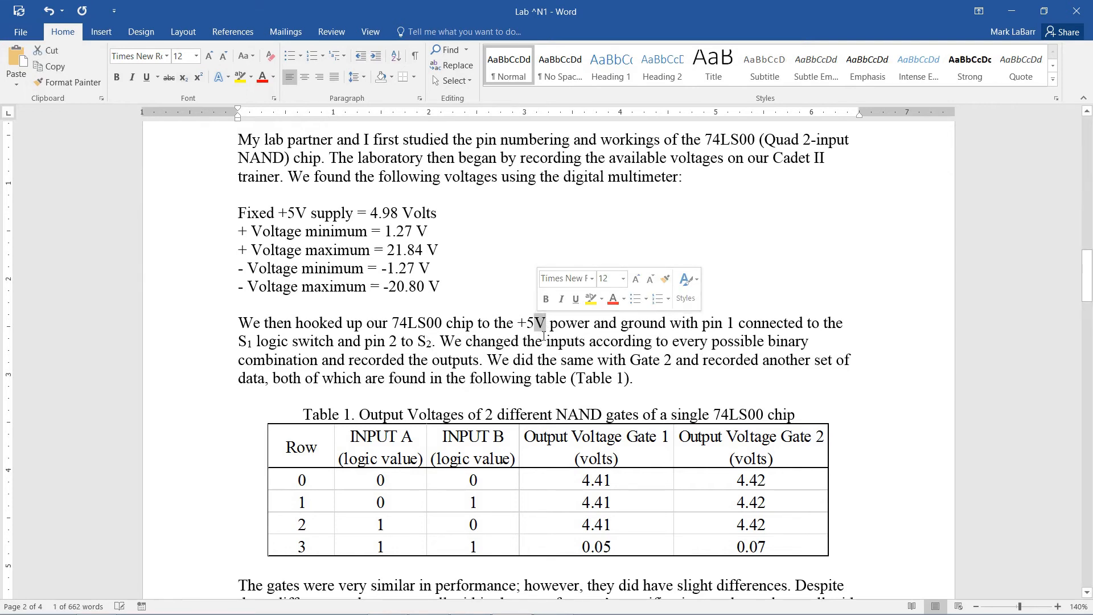